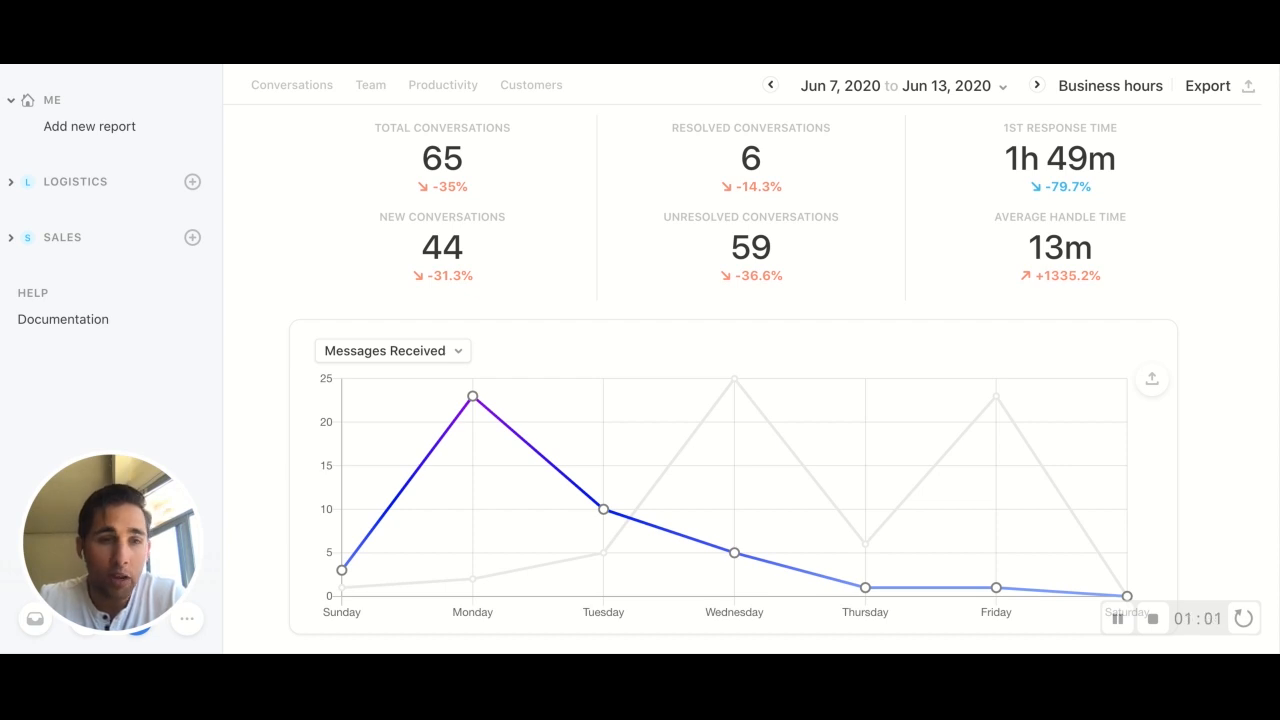
# Start a new report under the Logistics team from the sidebar
pyautogui.click(192, 181)
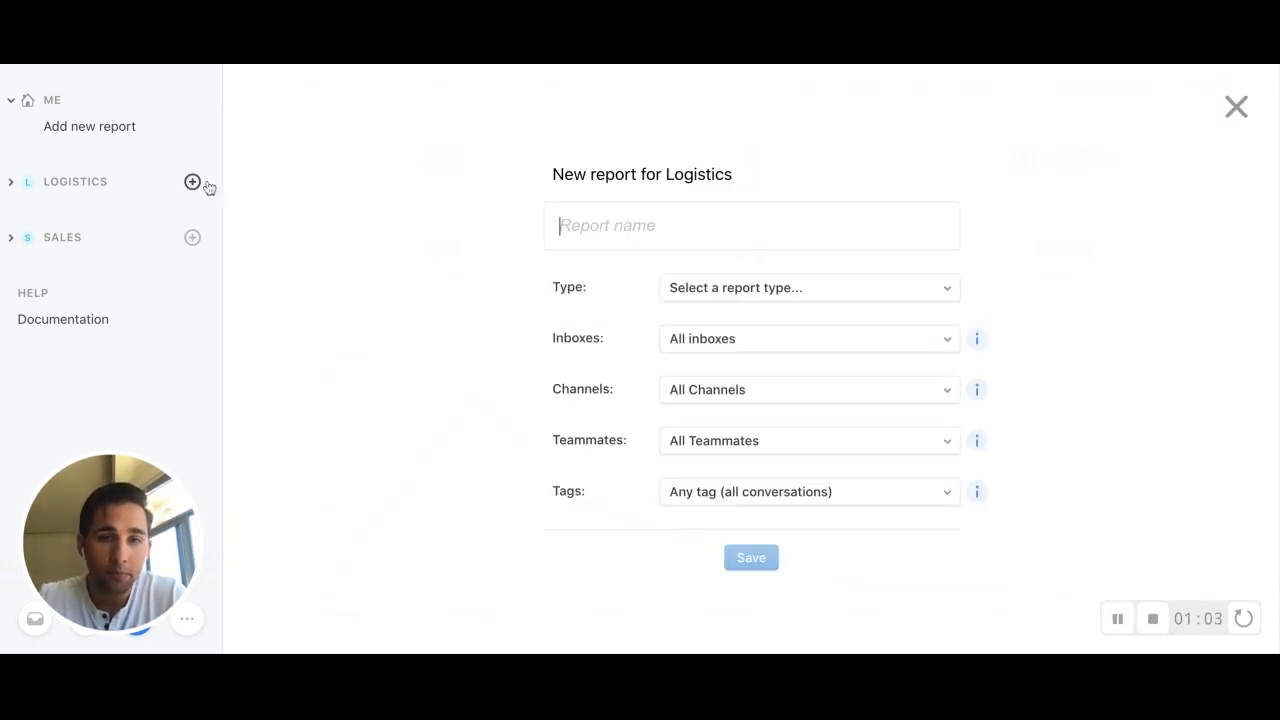
# Name the report 'Team Performance', choose the Team Performance type, and save it
pyautogui.write('Team')
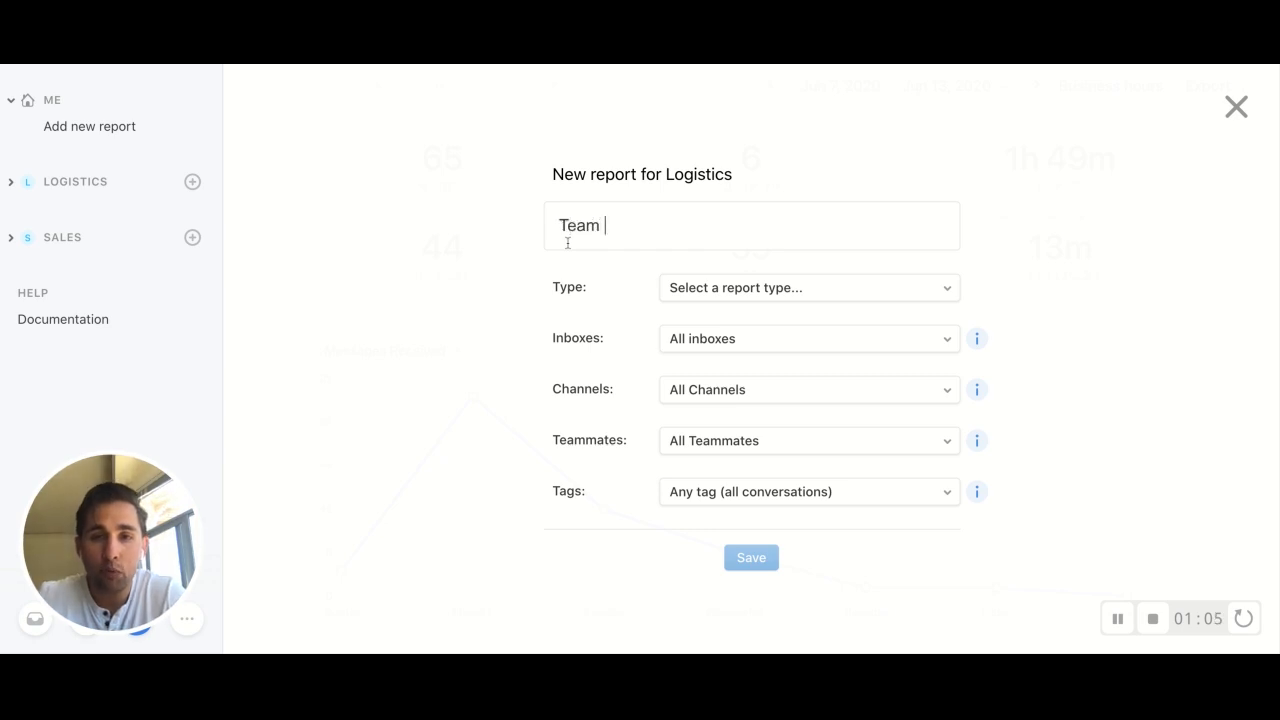
pyautogui.write('Performance')
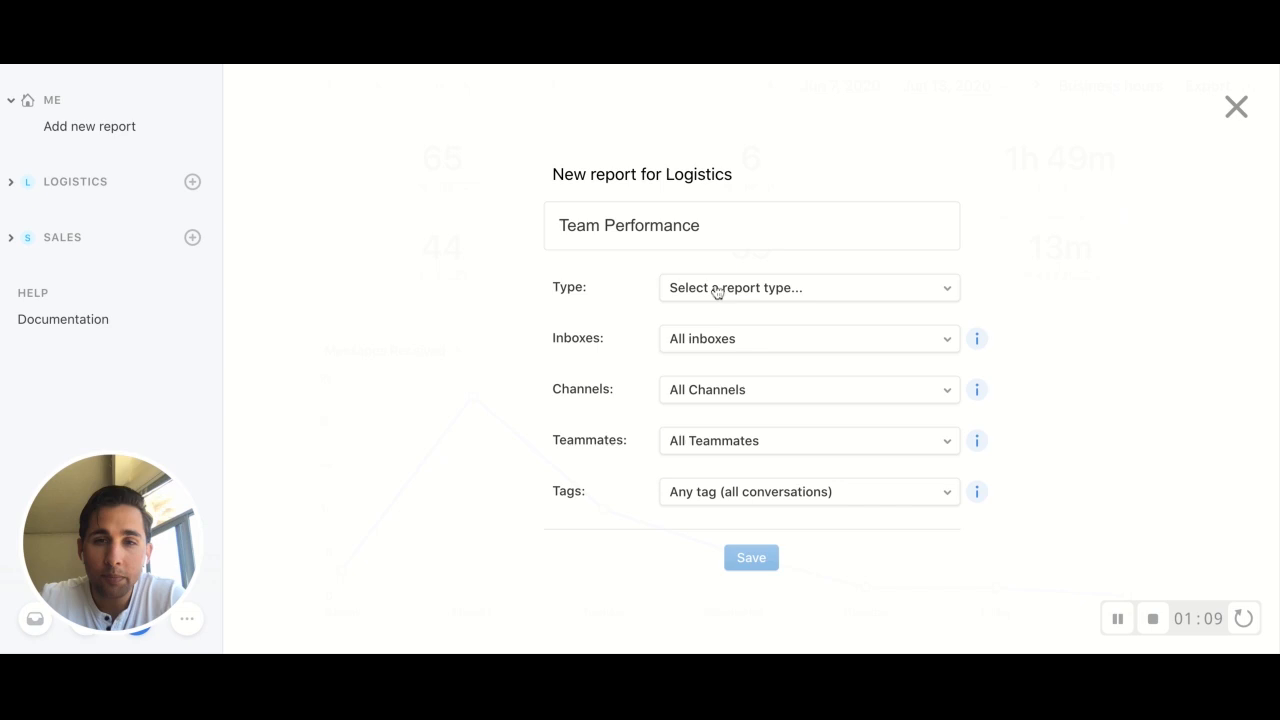
pyautogui.click(809, 287)
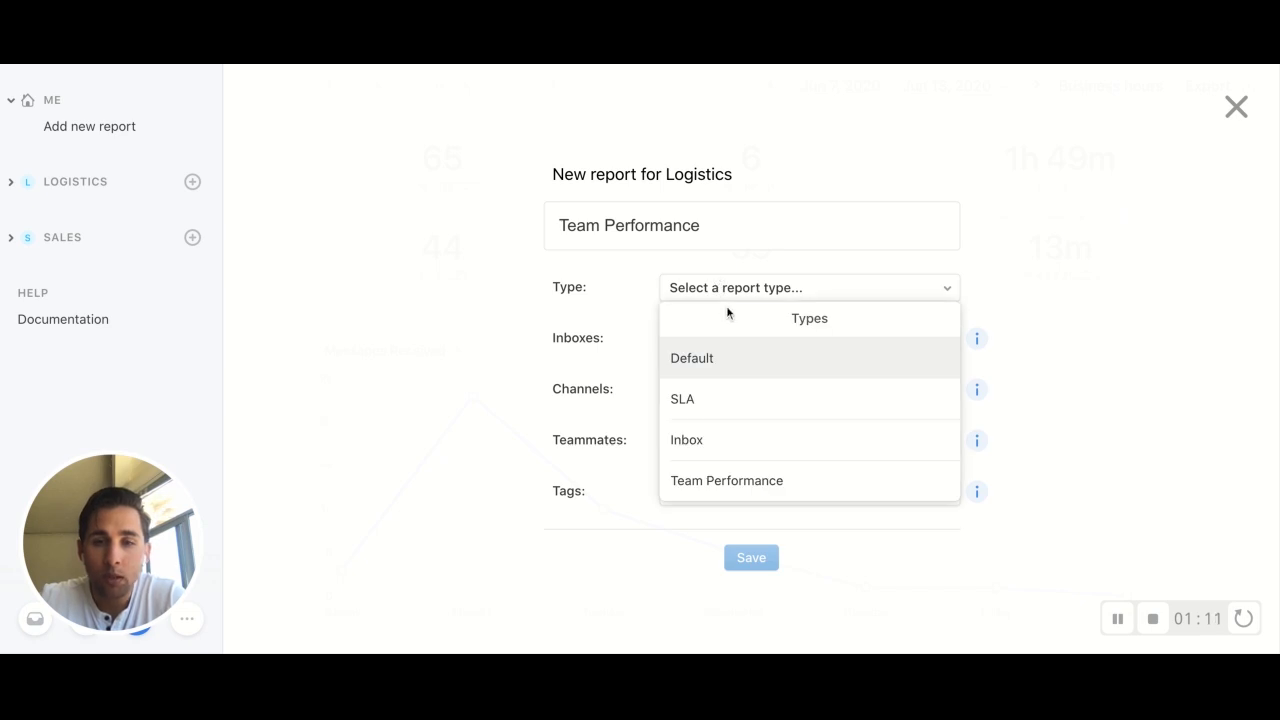
pyautogui.moveTo(761, 434)
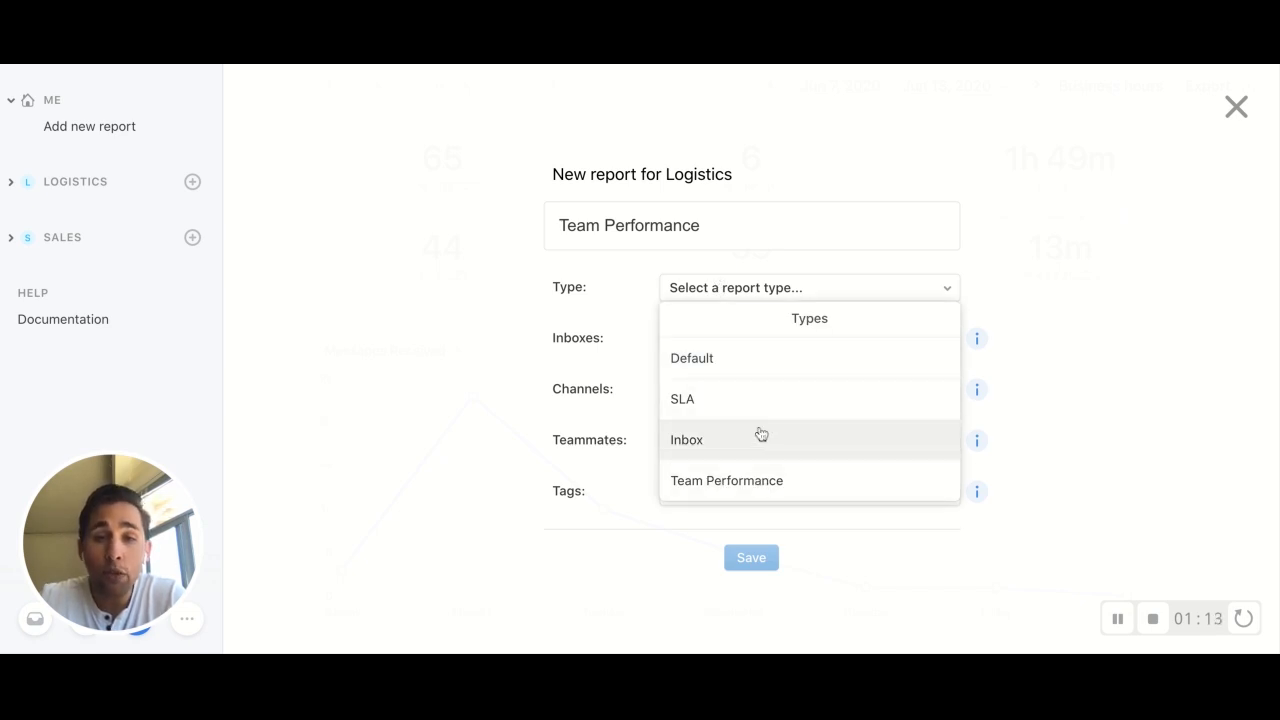
pyautogui.moveTo(735, 400)
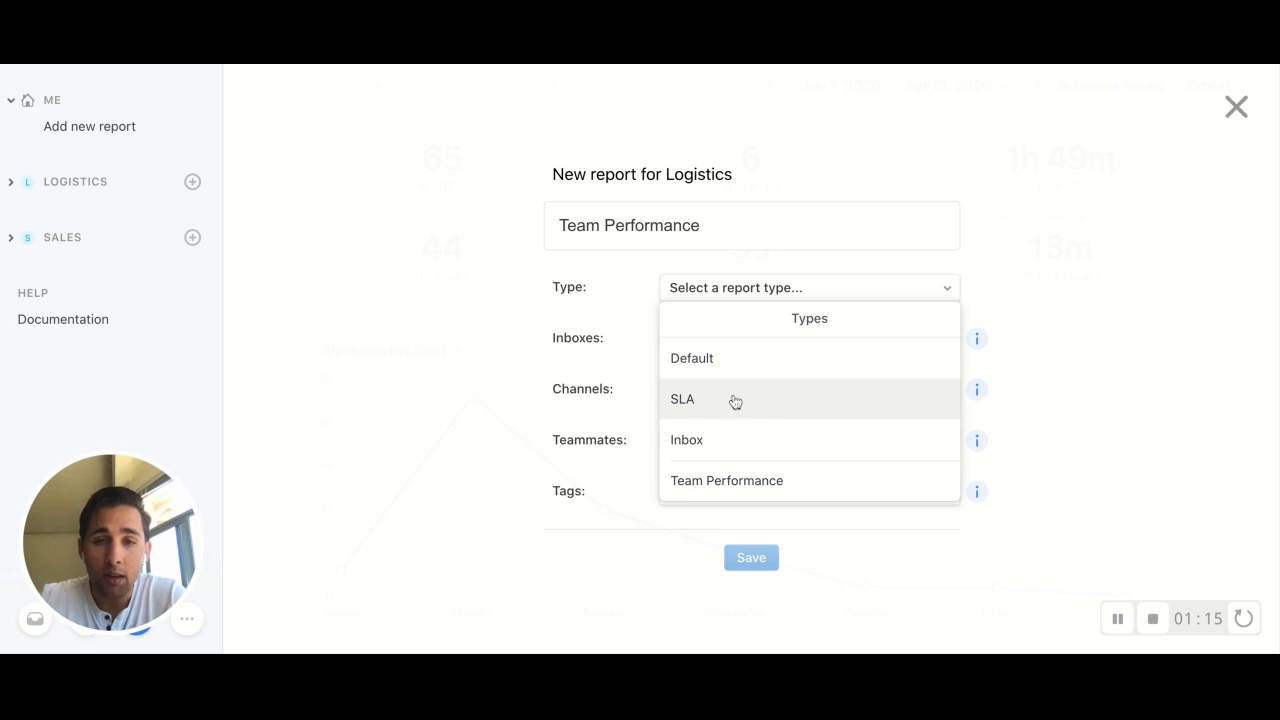
pyautogui.moveTo(721, 475)
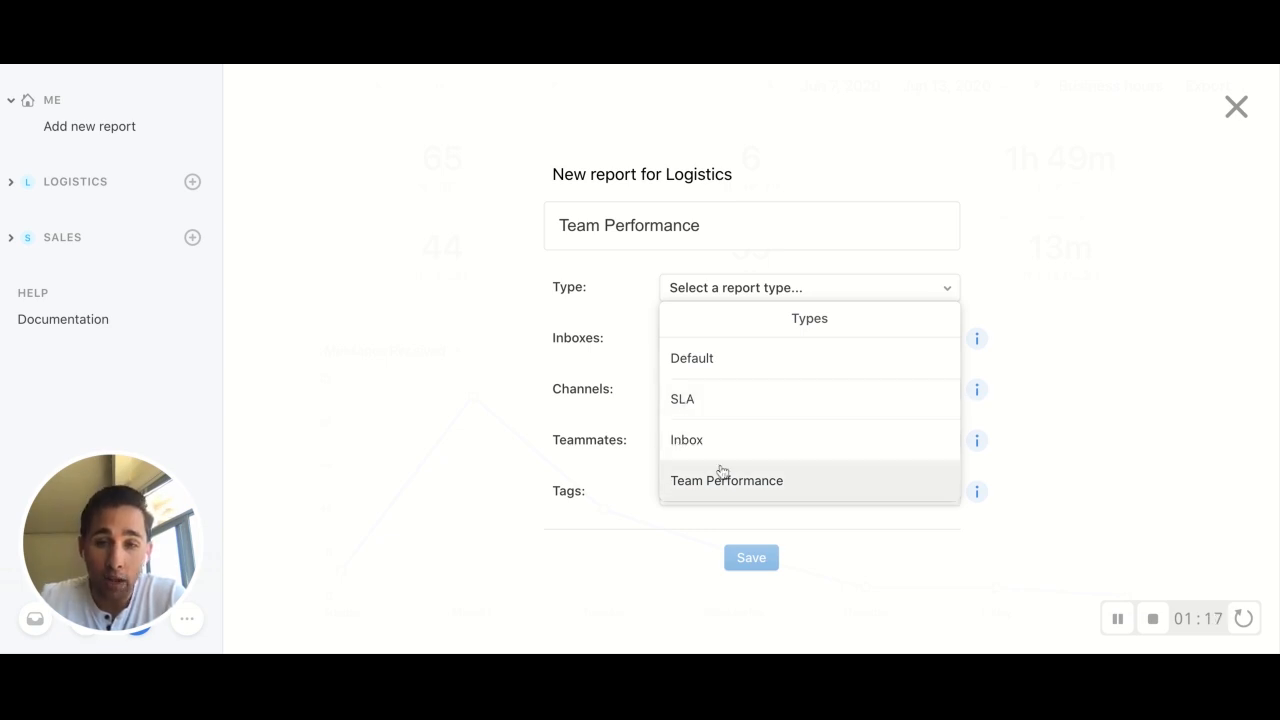
pyautogui.moveTo(738, 474)
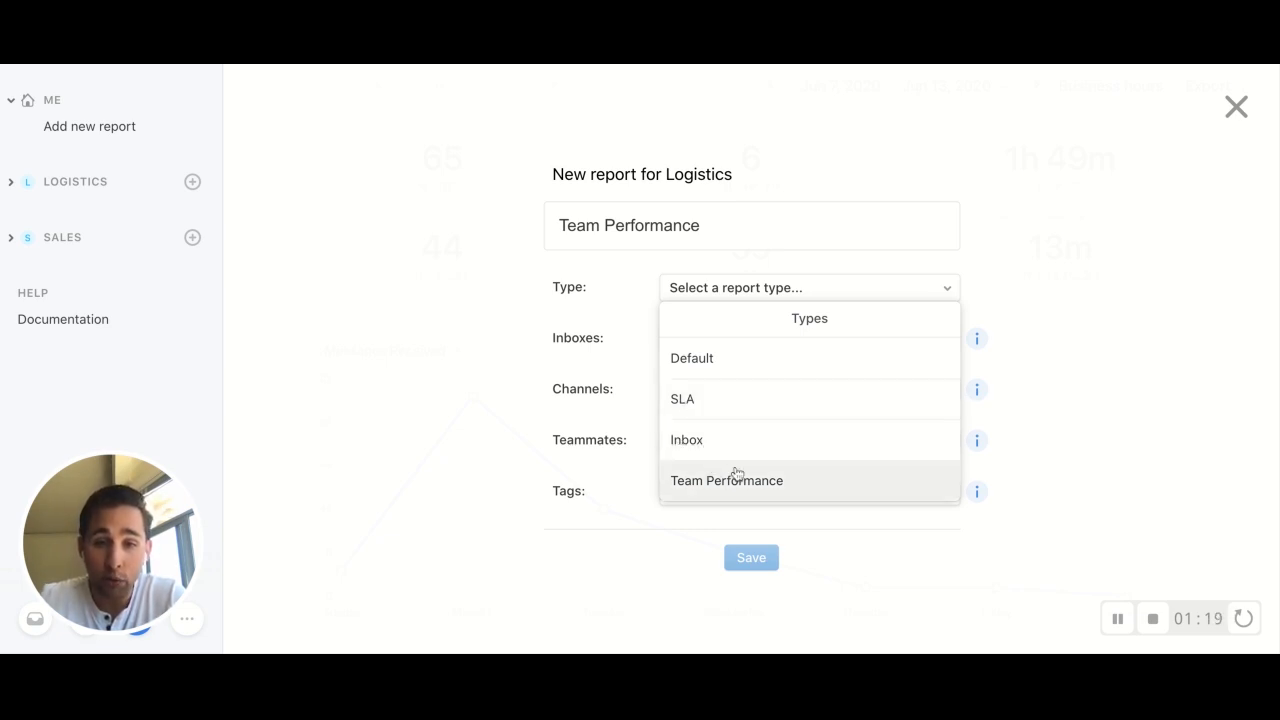
pyautogui.click(726, 480)
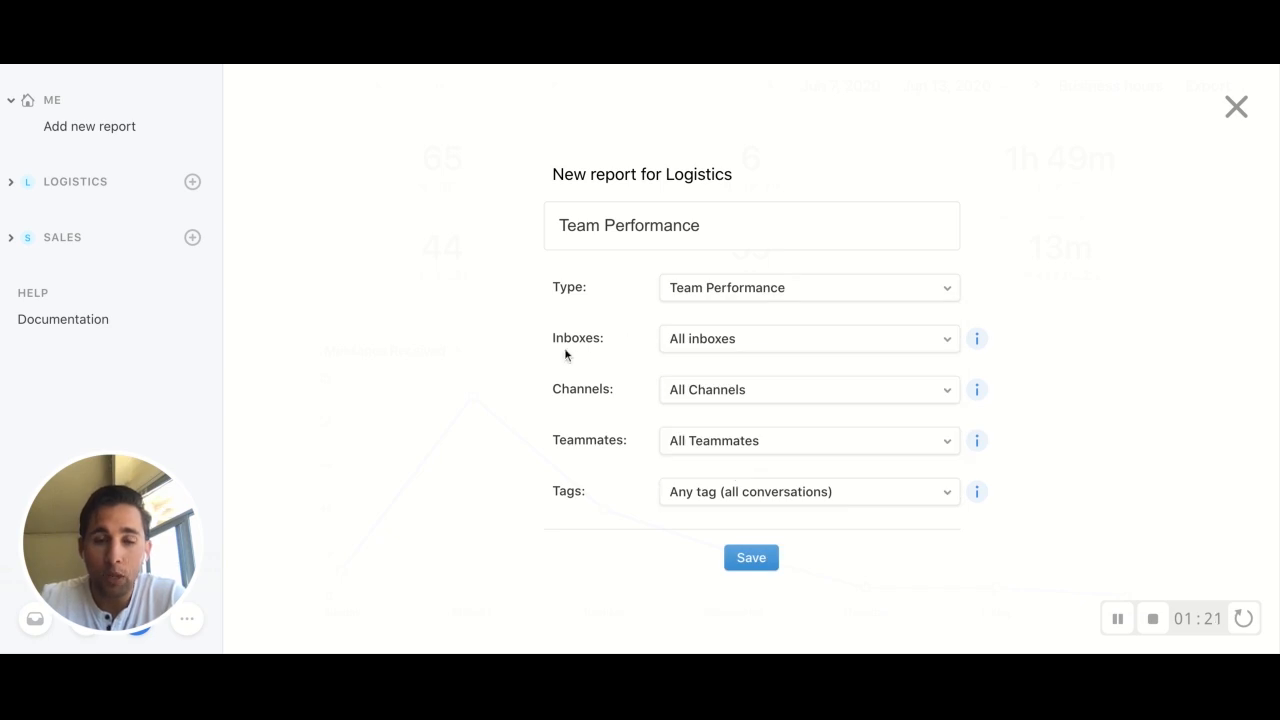
pyautogui.moveTo(757, 465)
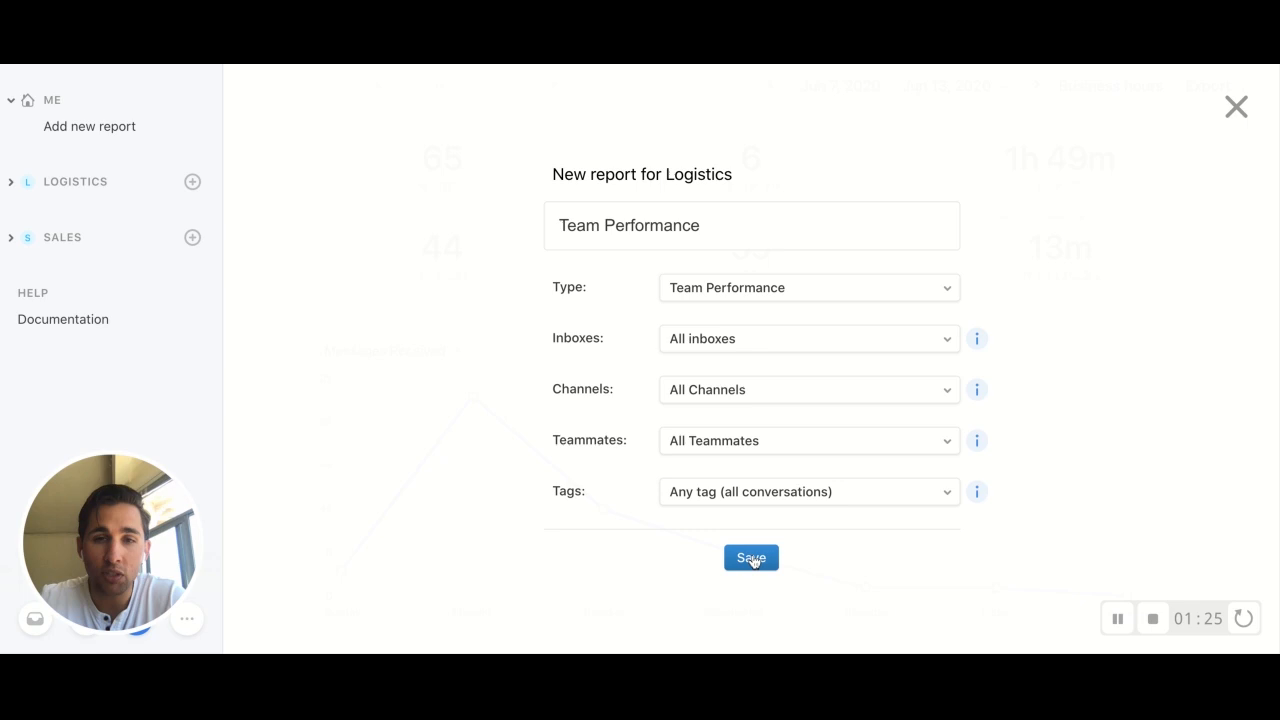
pyautogui.click(751, 558)
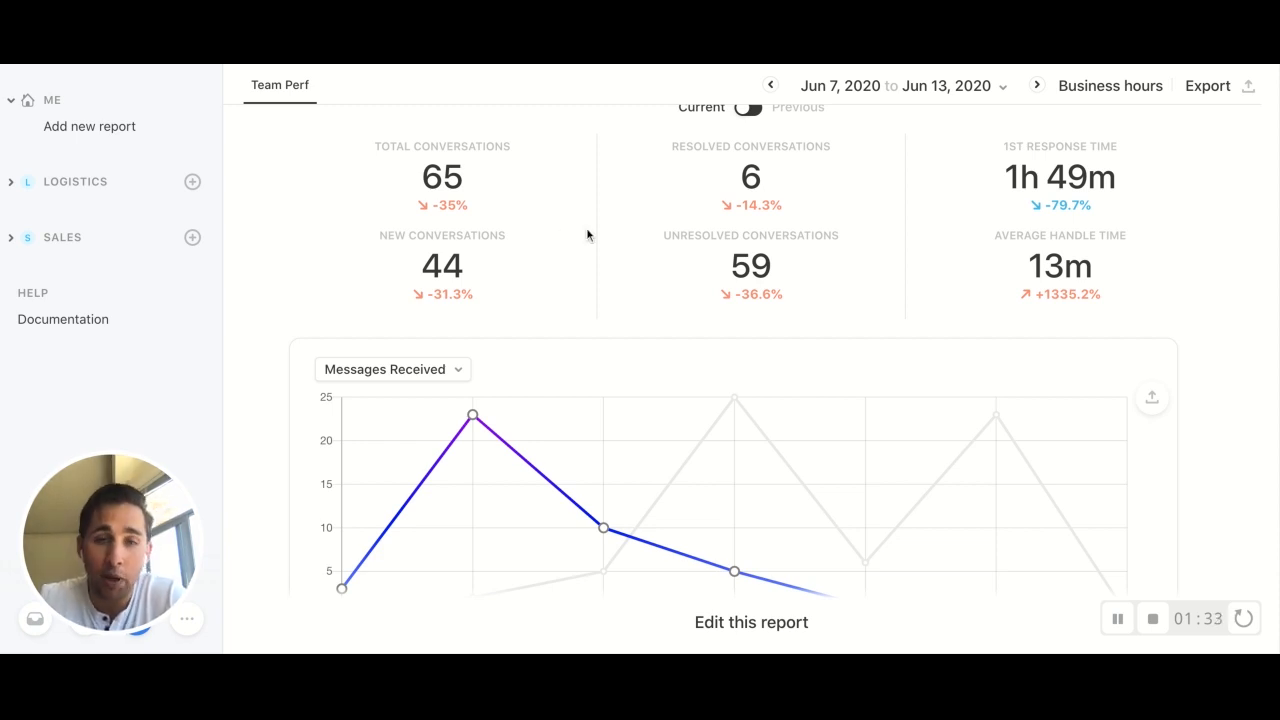
pyautogui.moveTo(624, 219)
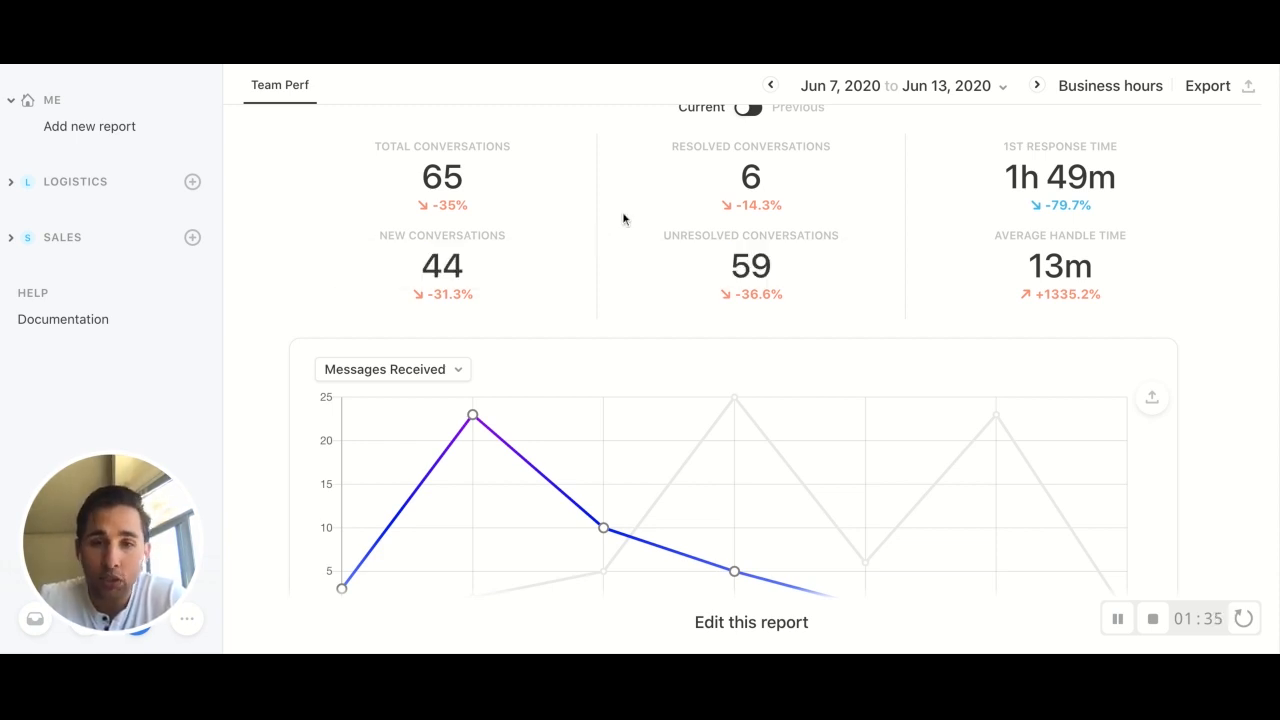
# Scroll the new report down past the messages-received chart toward the teammate table
pyautogui.scroll(-3)
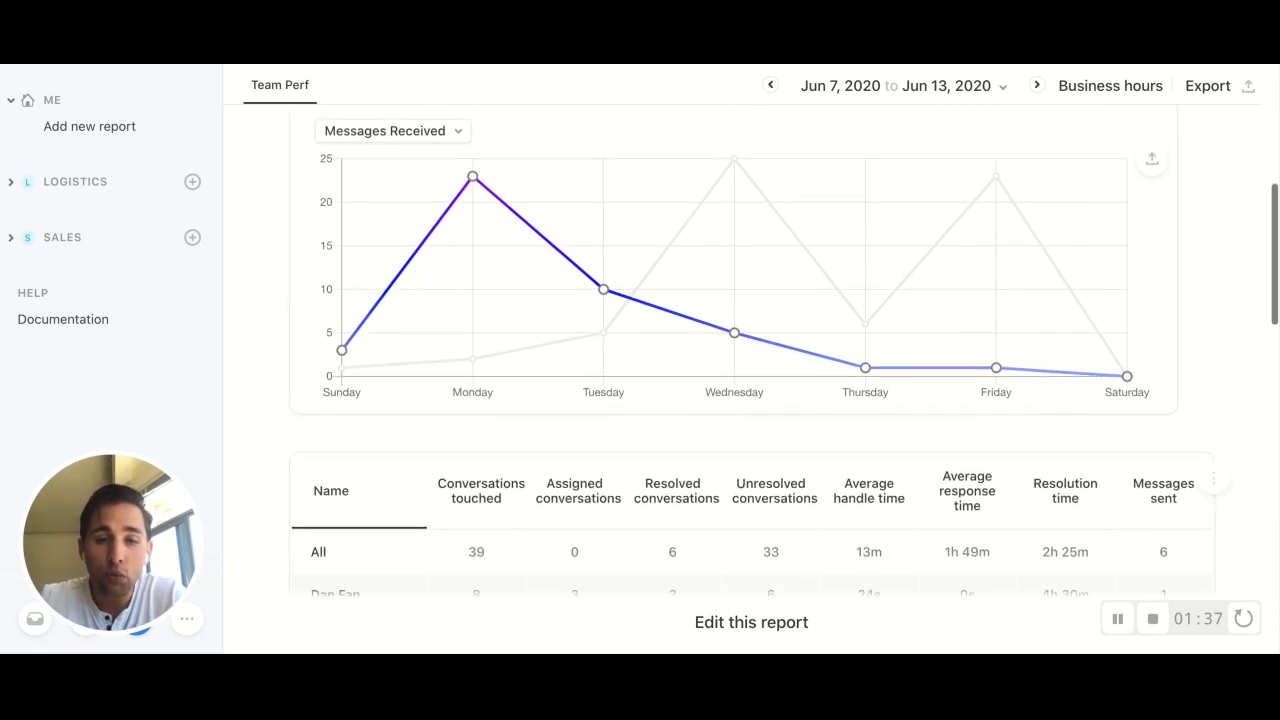
# Scroll further to bring the per-teammate performance table rows into view
pyautogui.scroll(-3)
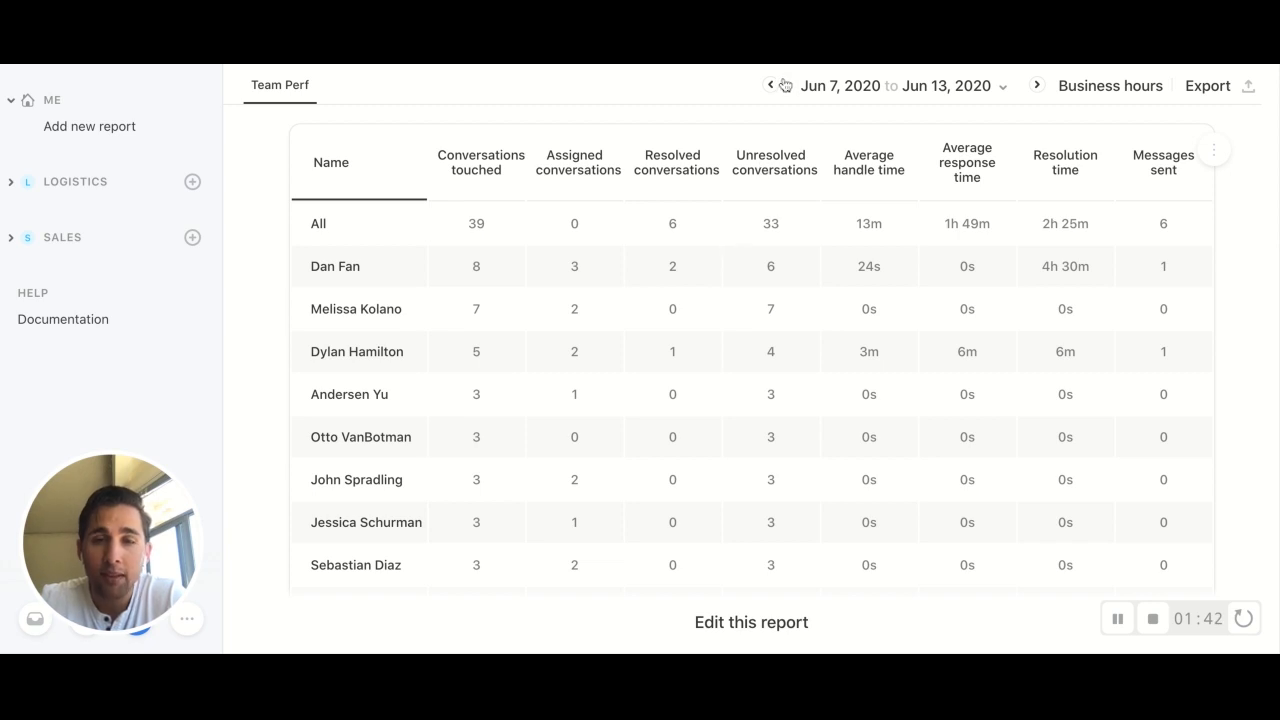
pyautogui.moveTo(771, 158)
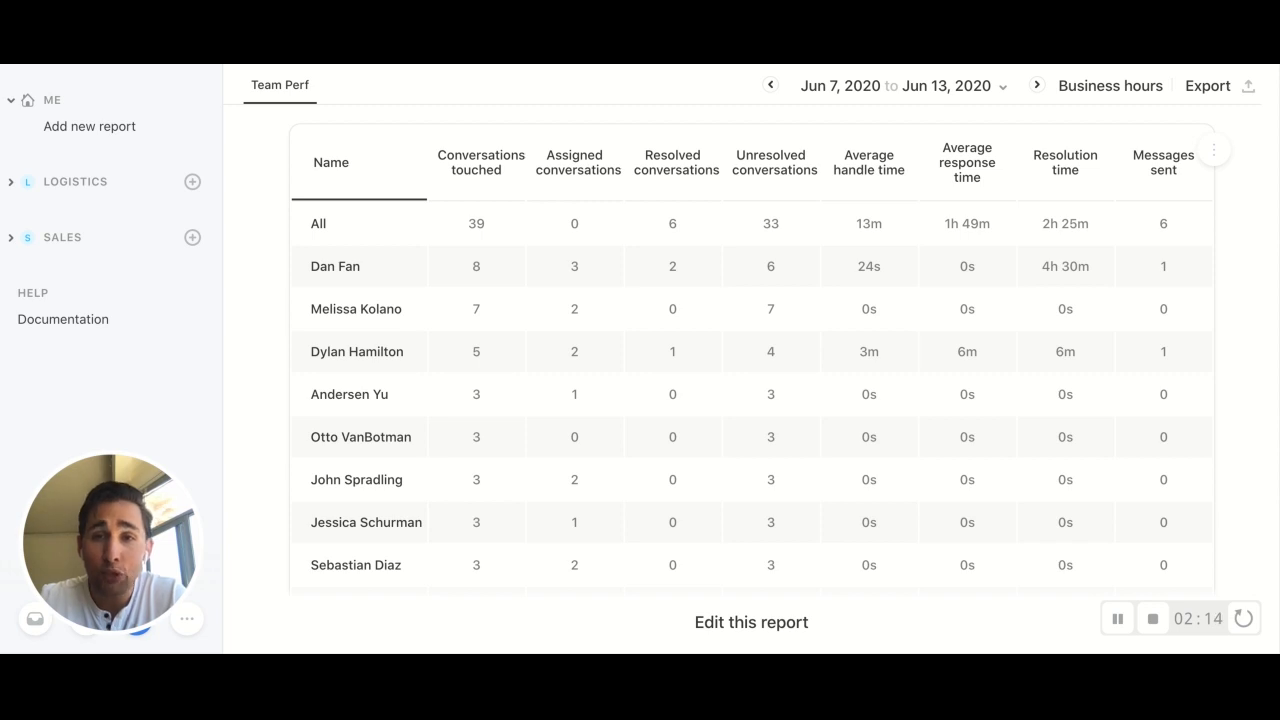
pyautogui.moveTo(576, 162)
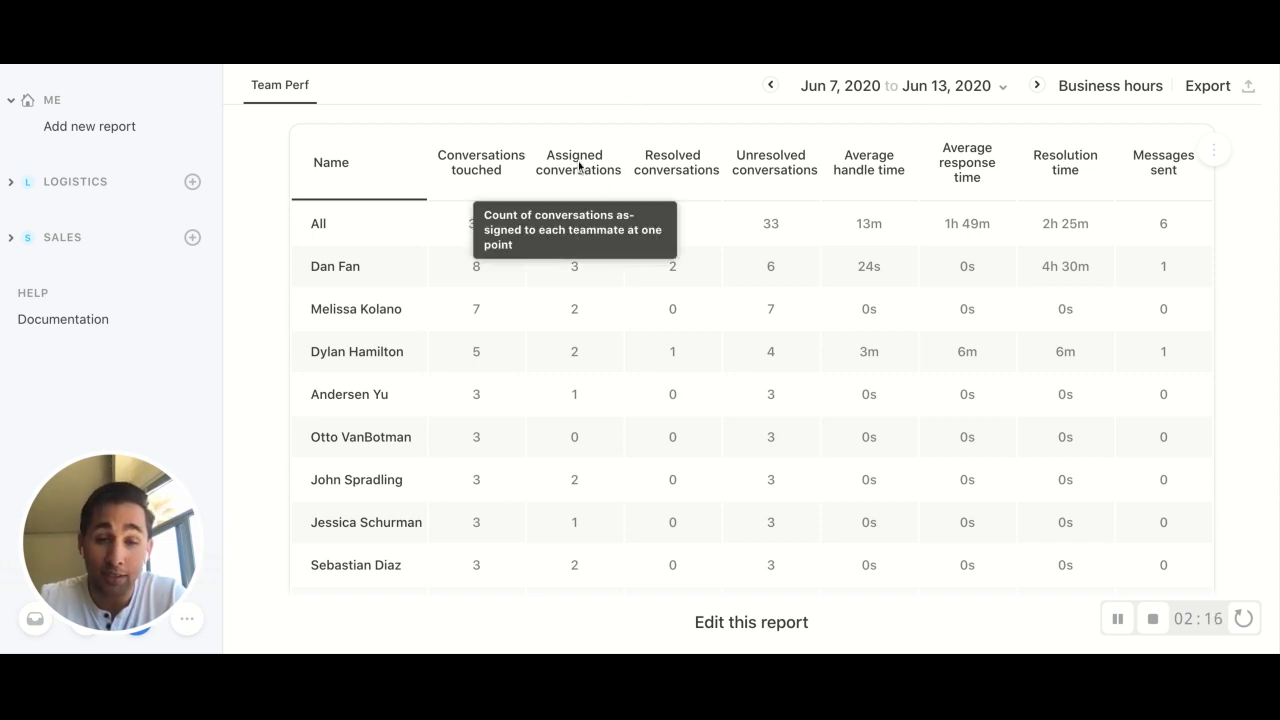